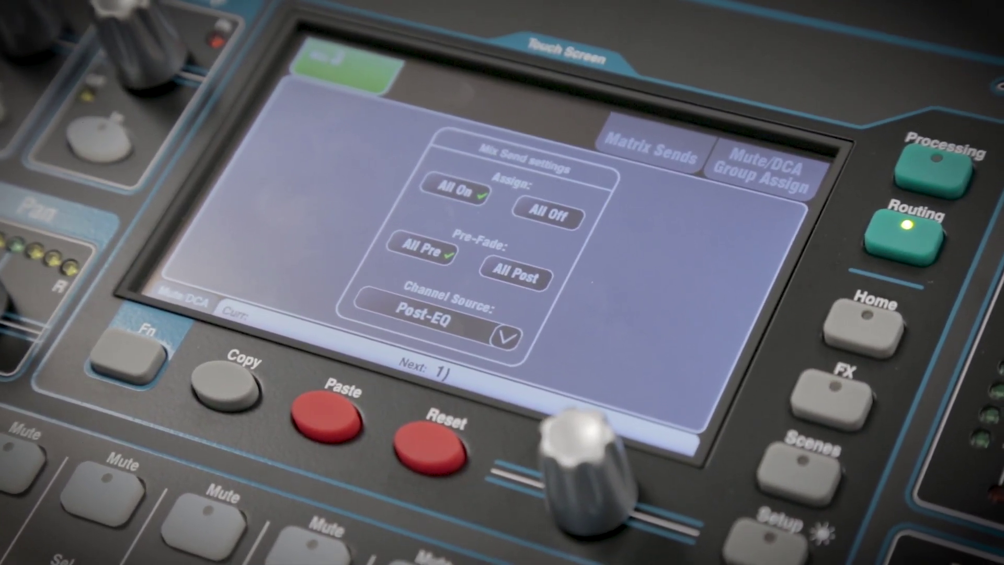
Step: Show the Channel Source options Post-Preamp, Pre-EQ, Post-EQ and Post-All, with Post-EQ current
left_click(465, 319)
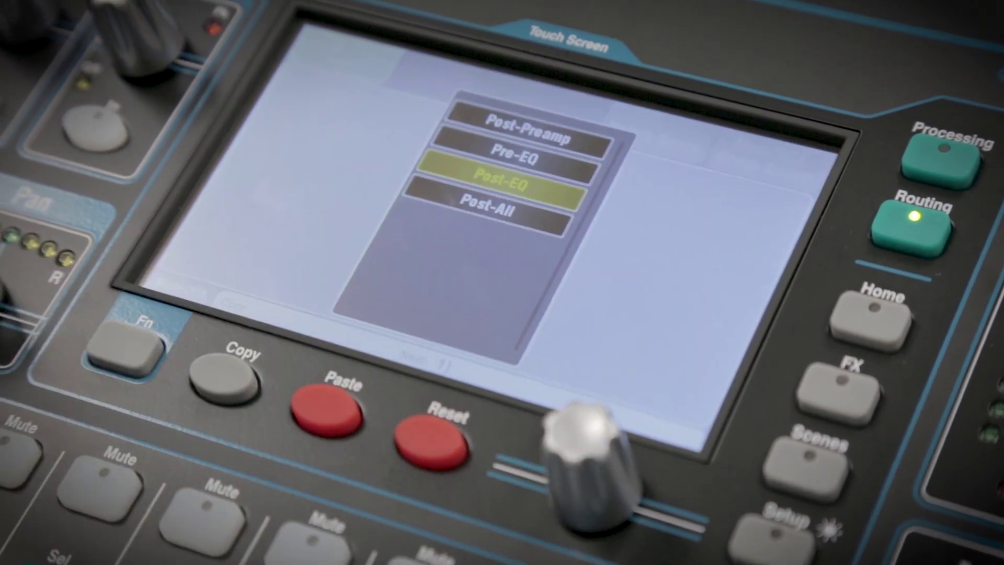